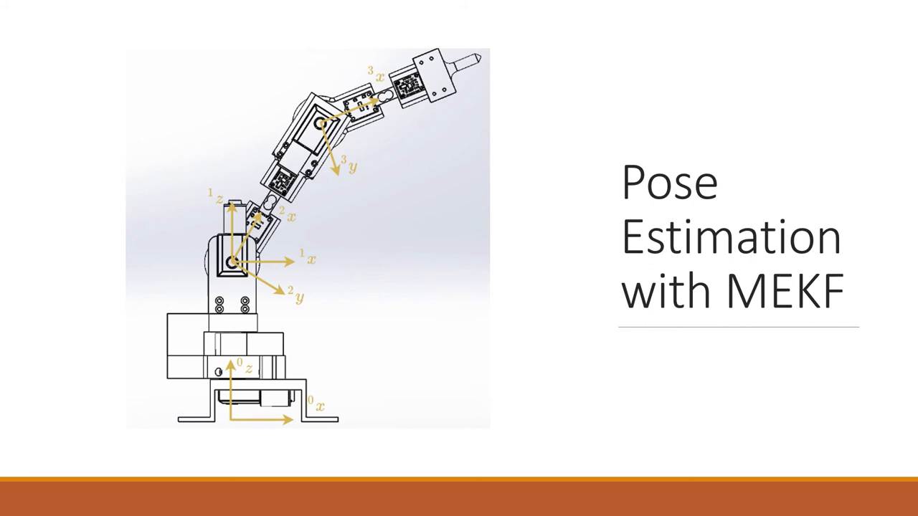
Step: Advance from the MEKF pose estimation slide to the Future challenges slide
key("right")
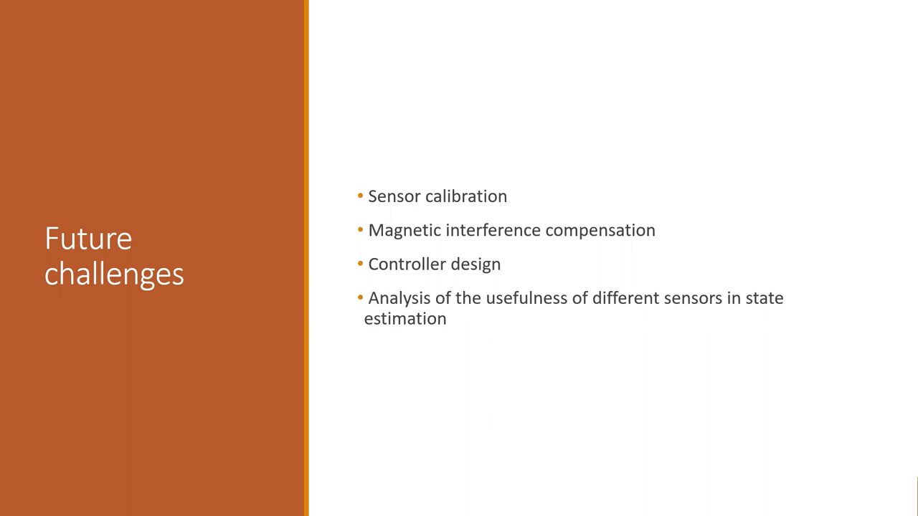